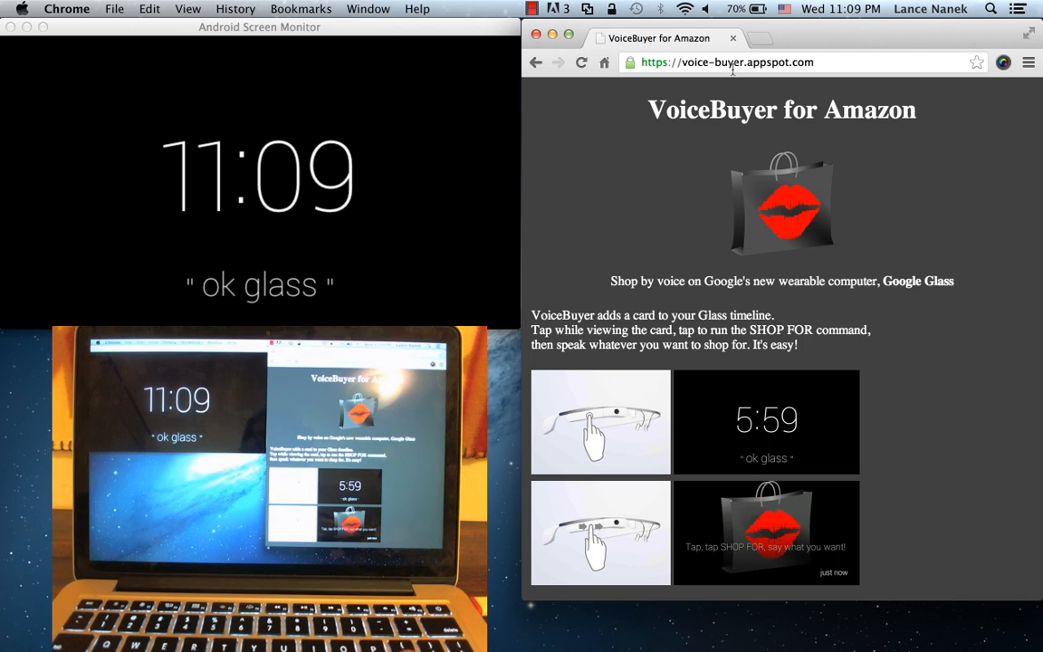
pyautogui.moveTo(757, 286)
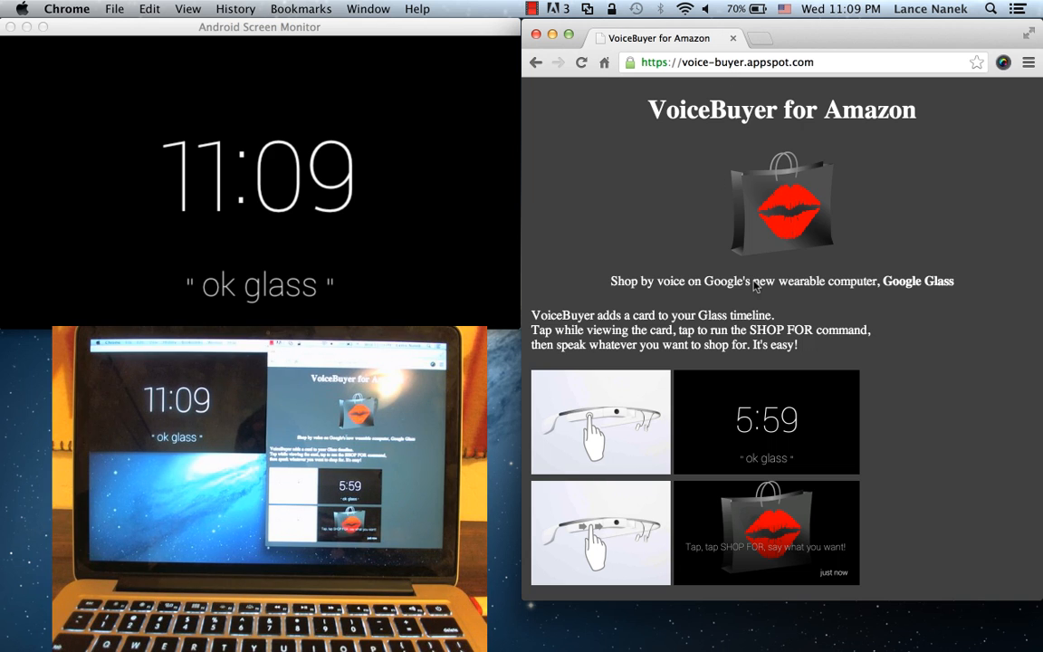
# Step: Begin VoiceBuyer setup via the GET STARTED button on its landing page
pyautogui.scroll(-3)
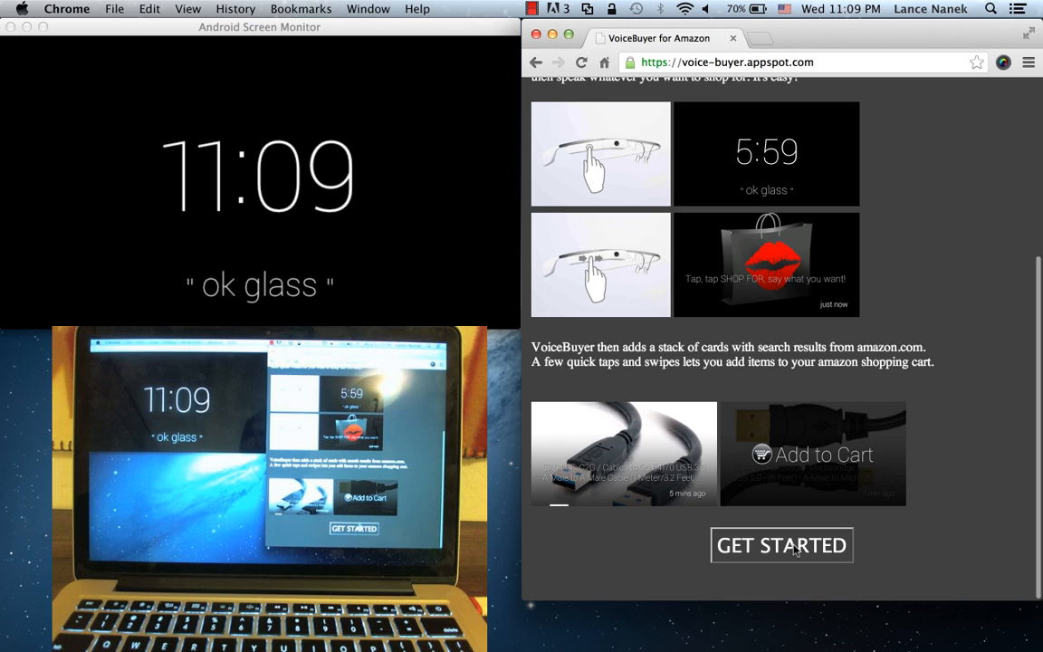
pyautogui.click(783, 544)
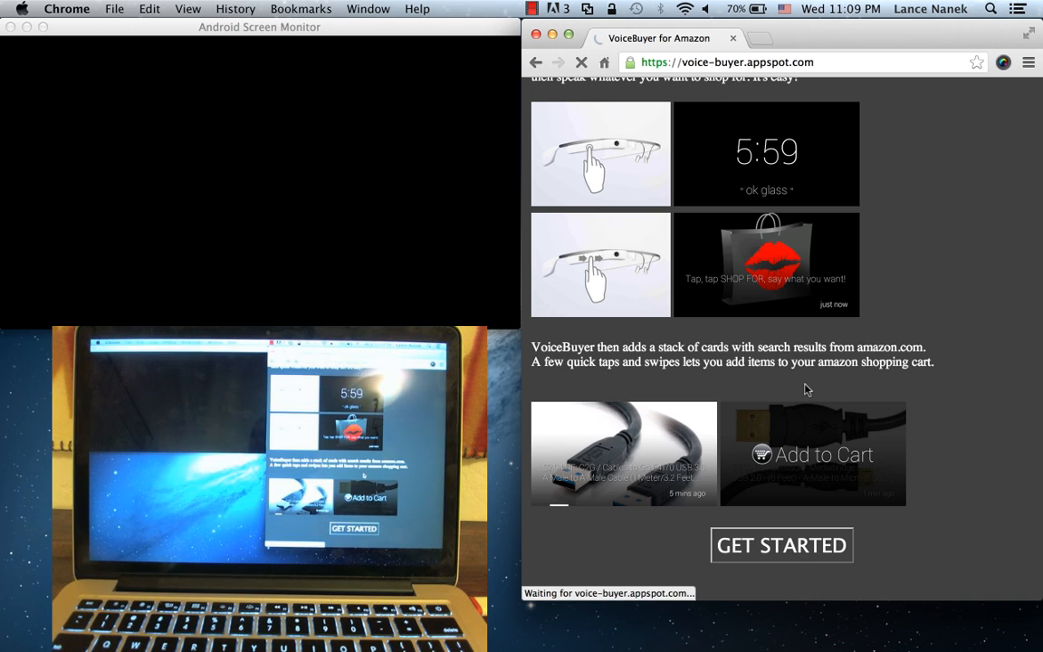
# Step: Allow VoiceBuyer access to the Google account, email, Glass timeline and location
pyautogui.click(783, 544)
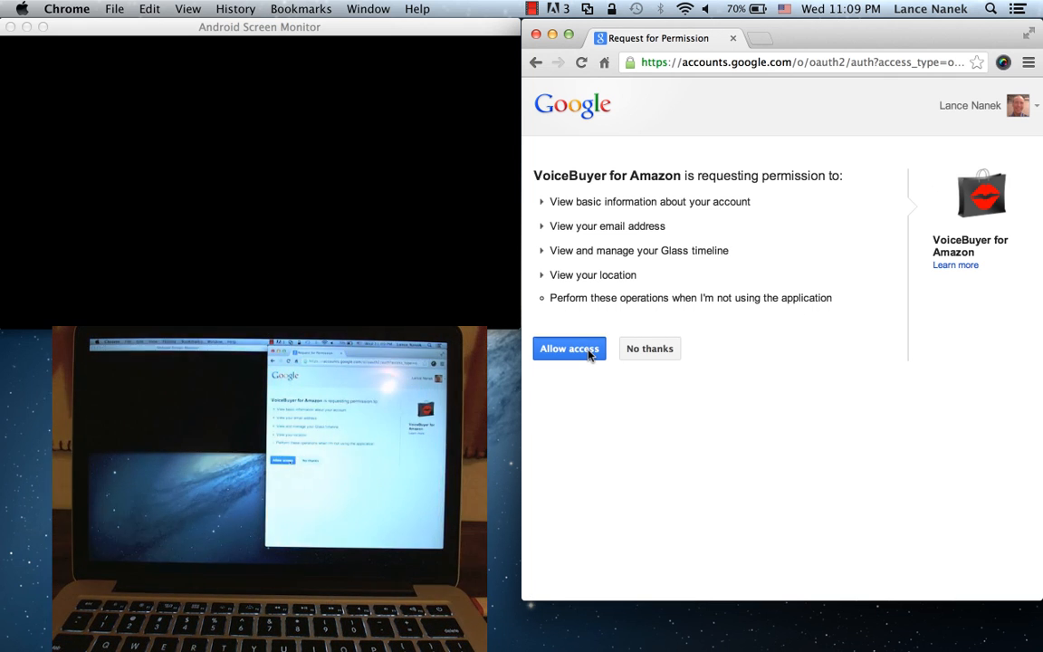
pyautogui.click(569, 348)
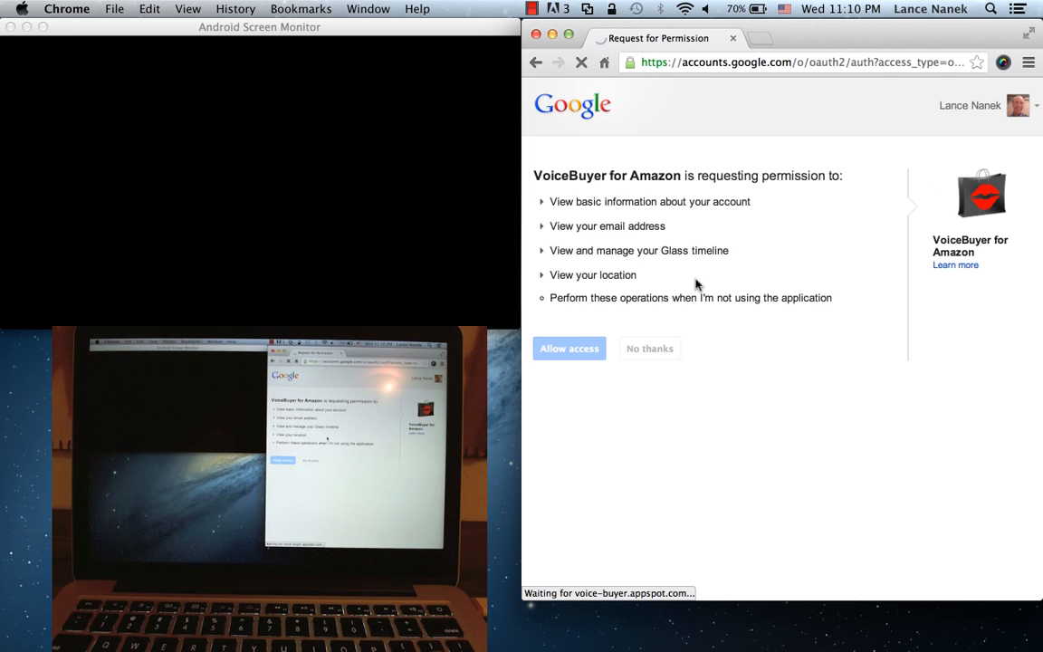
pyautogui.click(568, 348)
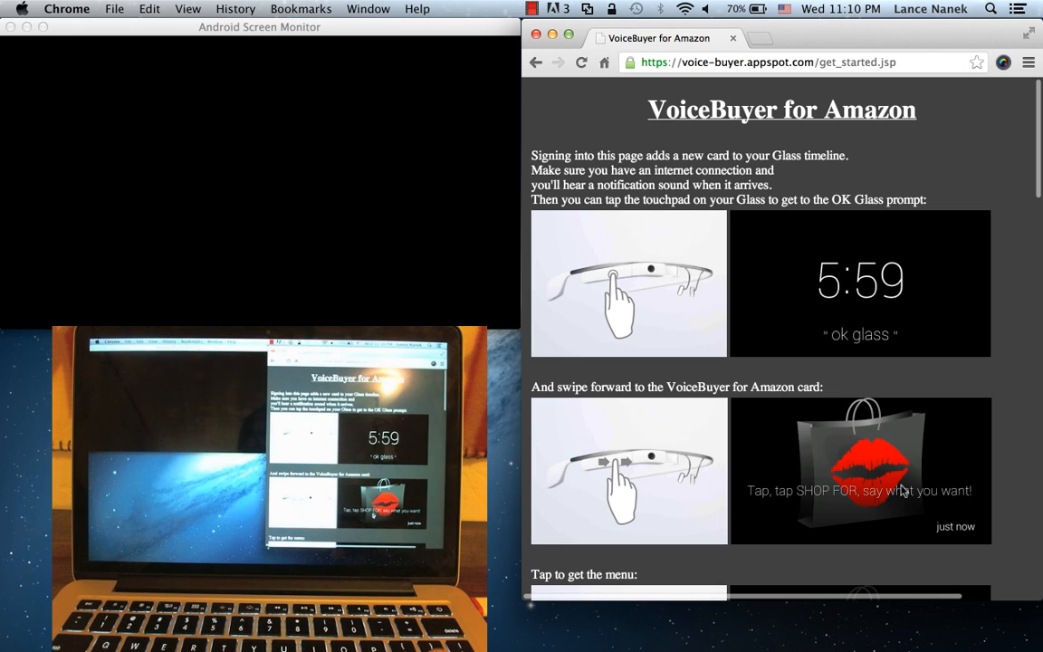
pyautogui.moveTo(794, 161)
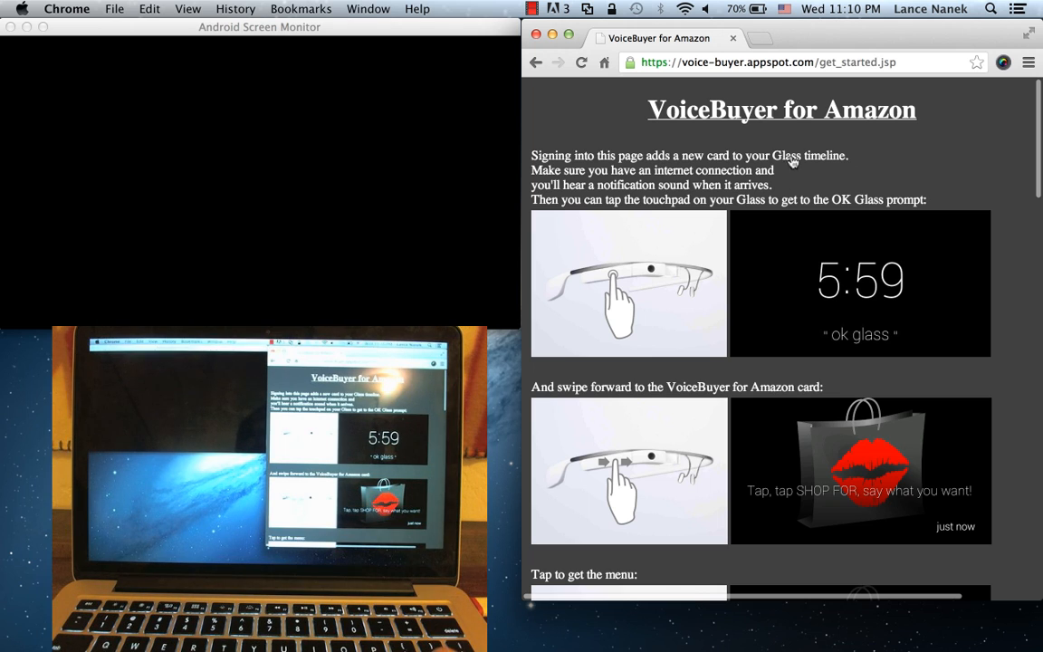
pyautogui.moveTo(478, 34)
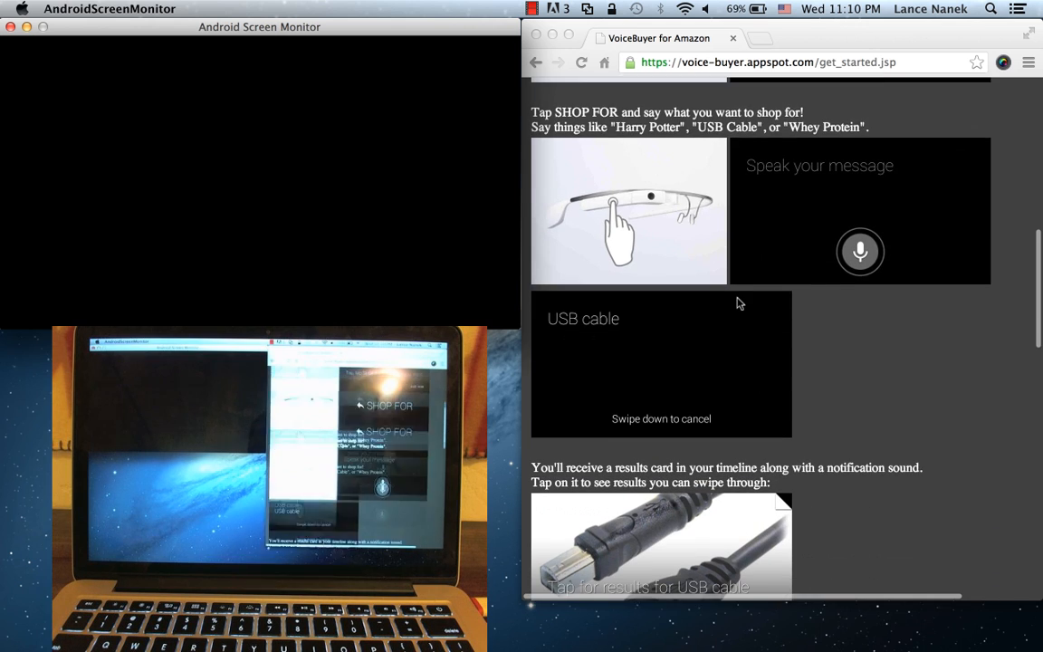
pyautogui.scroll(-3)
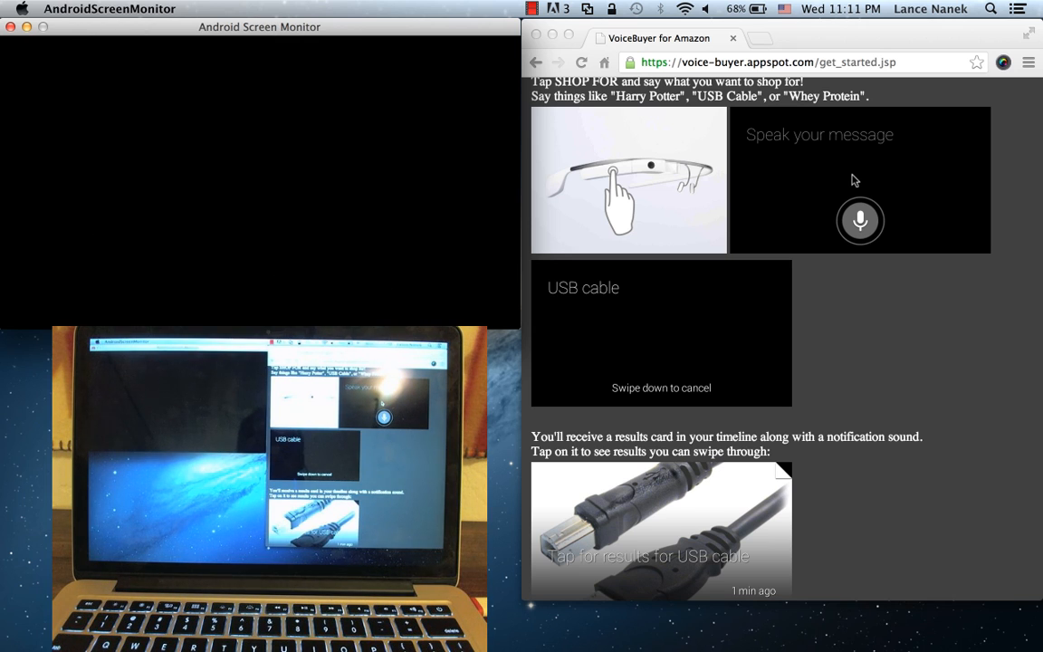
# Step: Scroll past the VoiceBuyer Shopping Cart email example down to the Sign Out button
pyautogui.scroll(-3)
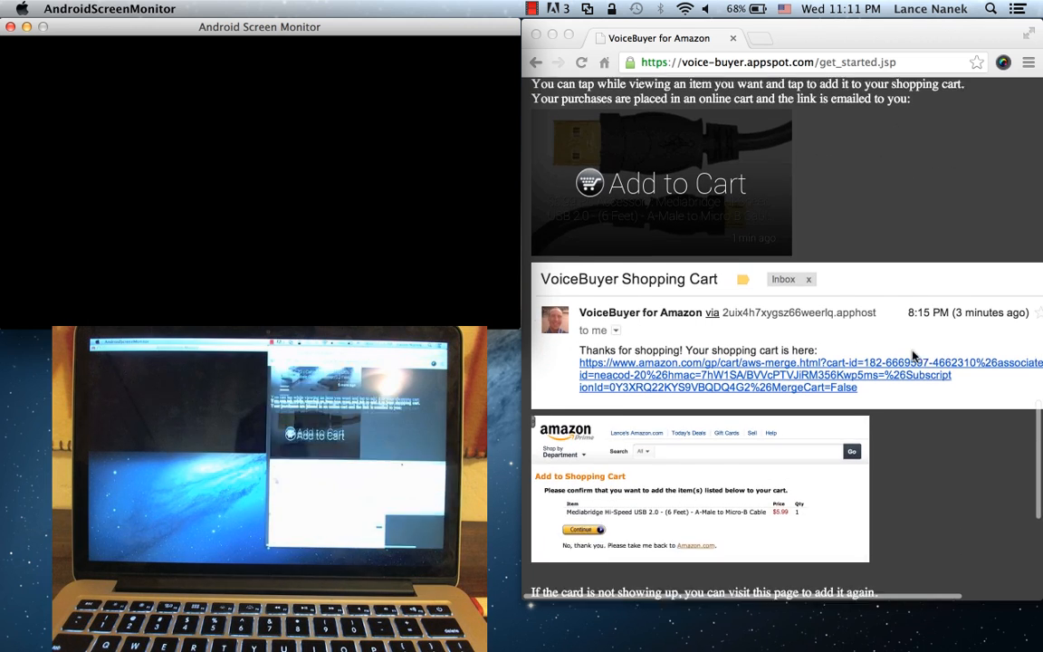
pyautogui.scroll(-3)
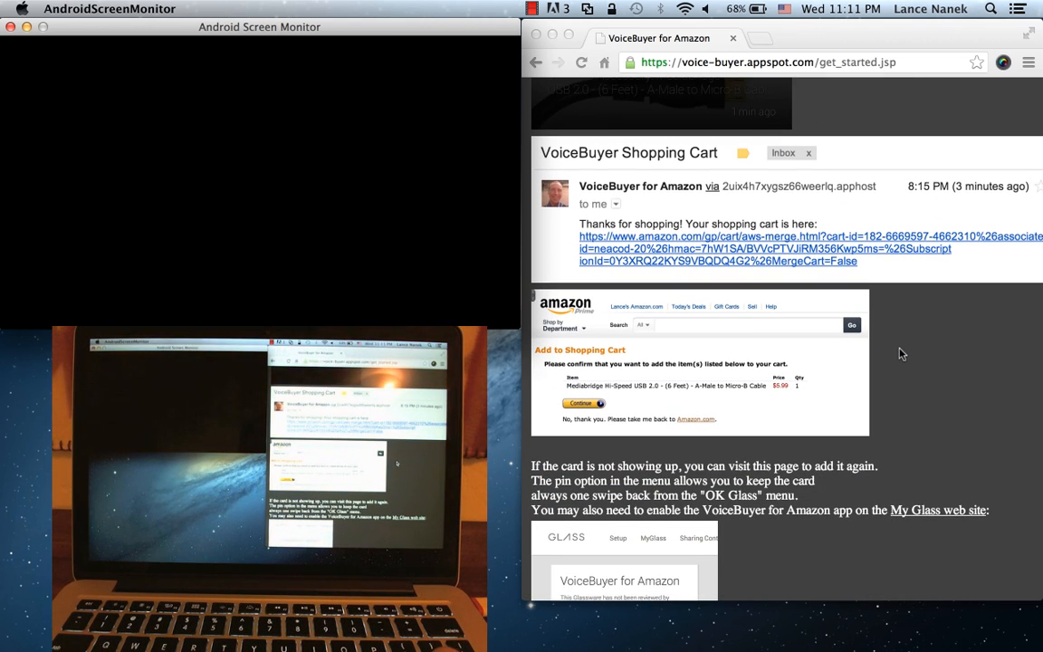
pyautogui.moveTo(627, 417)
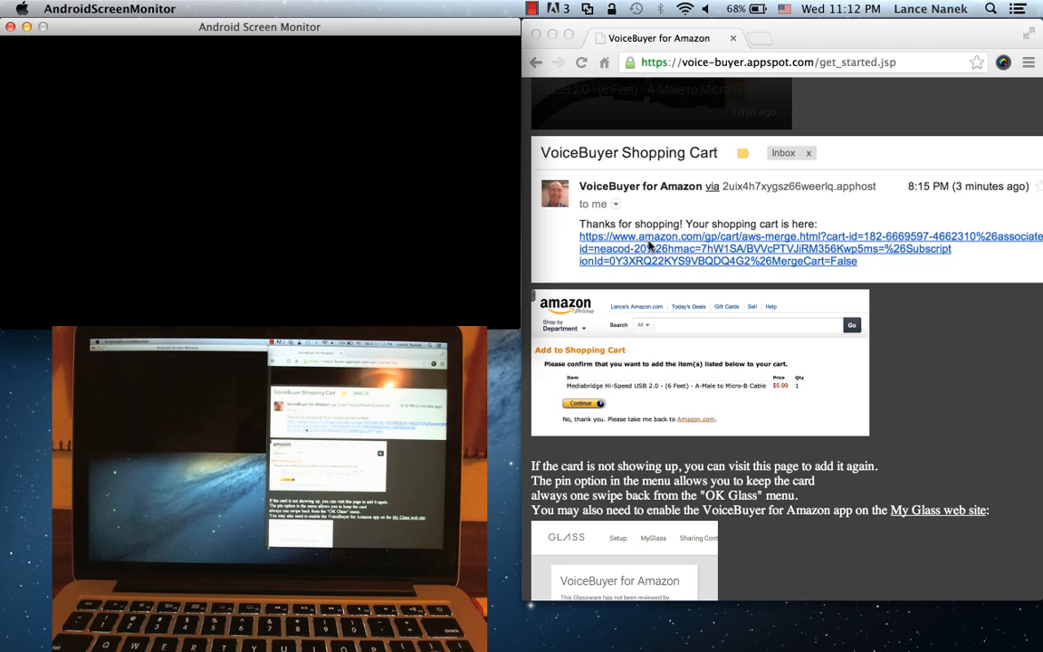
pyautogui.moveTo(652, 391)
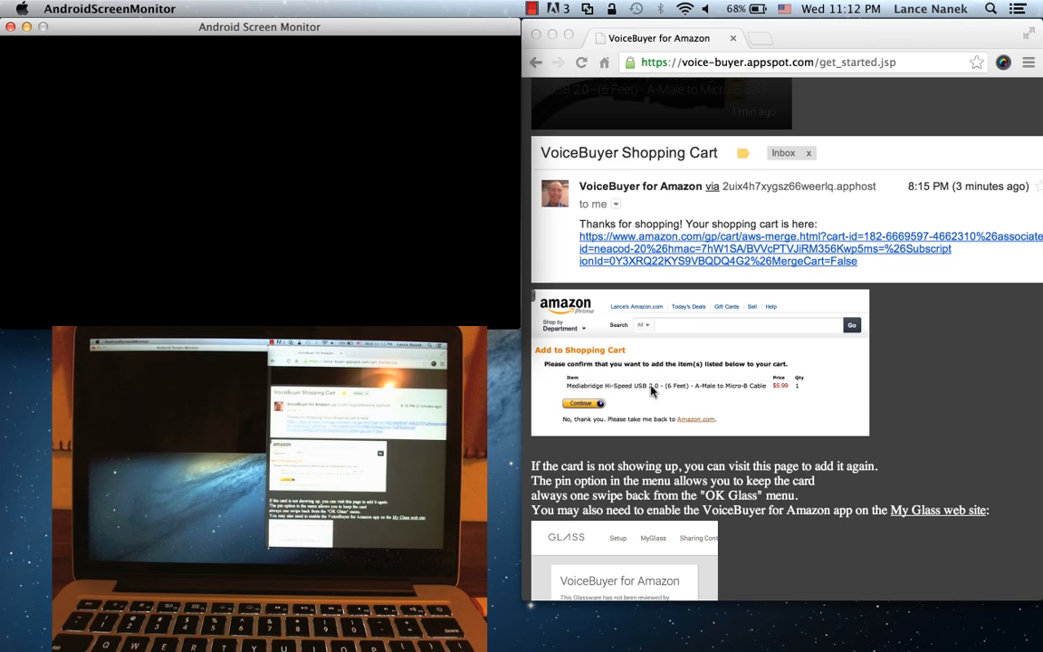
pyautogui.moveTo(804, 487)
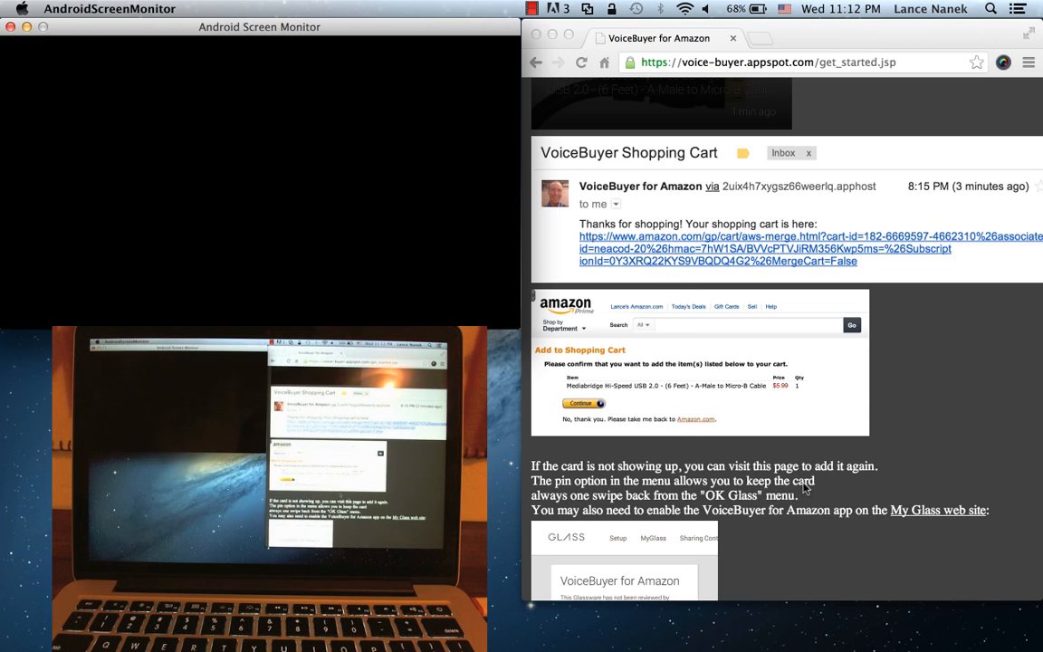
pyautogui.scroll(-3)
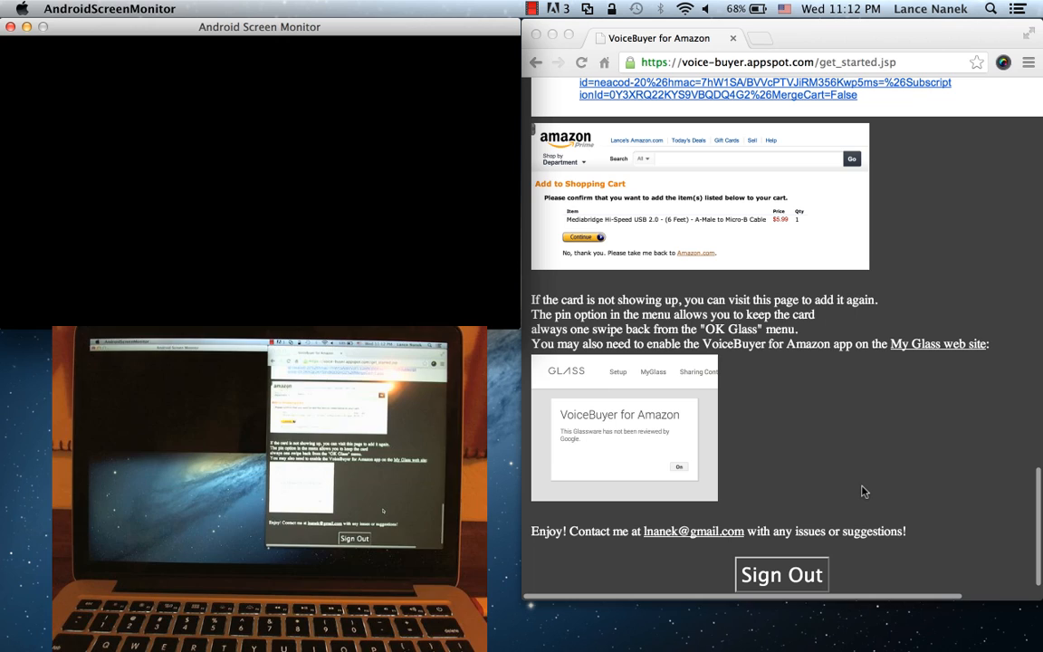